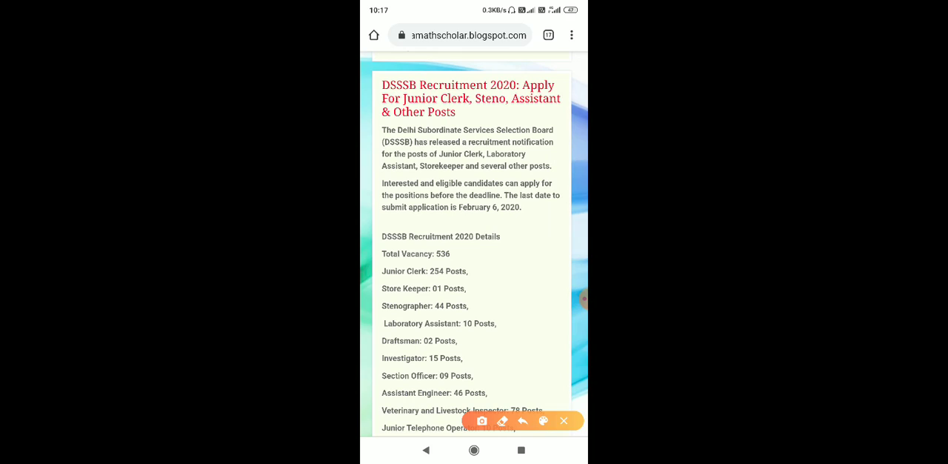
Step: Underline 'Steno, Assistant', 'Assistant, Storekeeper and several other posts' and the February 6, 2020 deadline in red
{"action": "left_click_drag", "start_coordinate": [477, 121], "coordinate": [530, 119]}
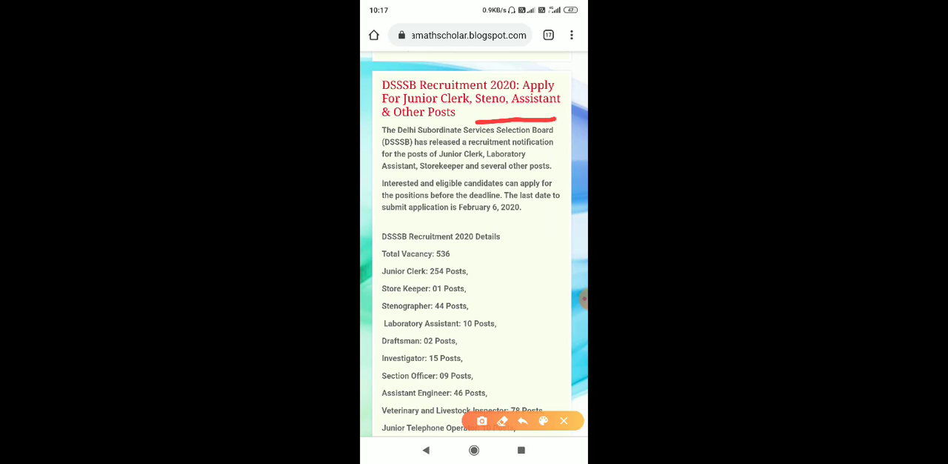
{"action": "left_click_drag", "start_coordinate": [382, 175], "coordinate": [455, 175]}
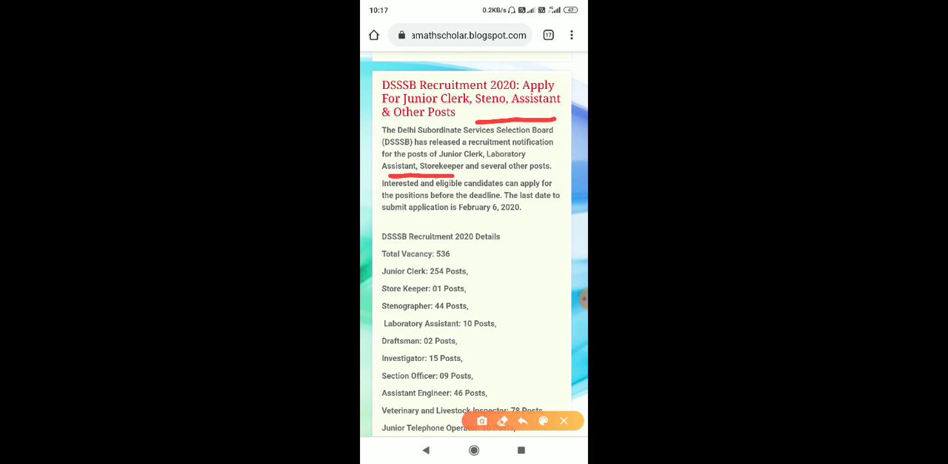
{"action": "left_click_drag", "start_coordinate": [456, 171], "coordinate": [559, 169]}
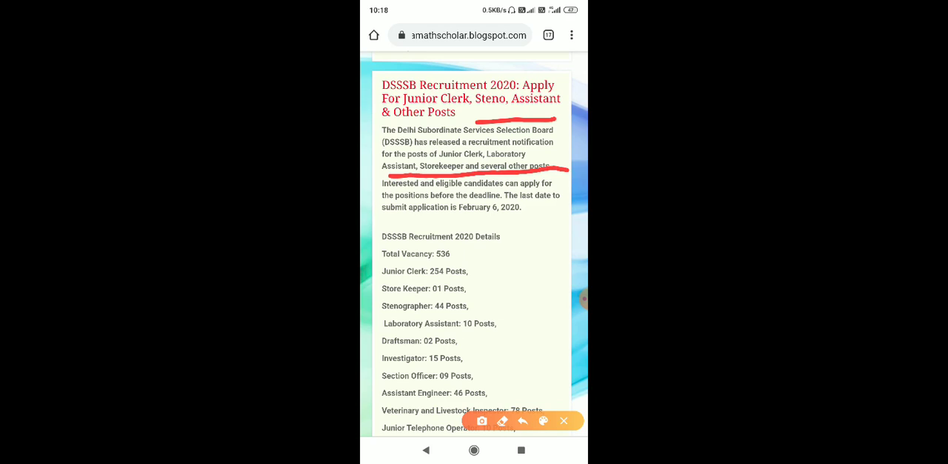
{"action": "left_click_drag", "start_coordinate": [393, 225], "coordinate": [511, 224]}
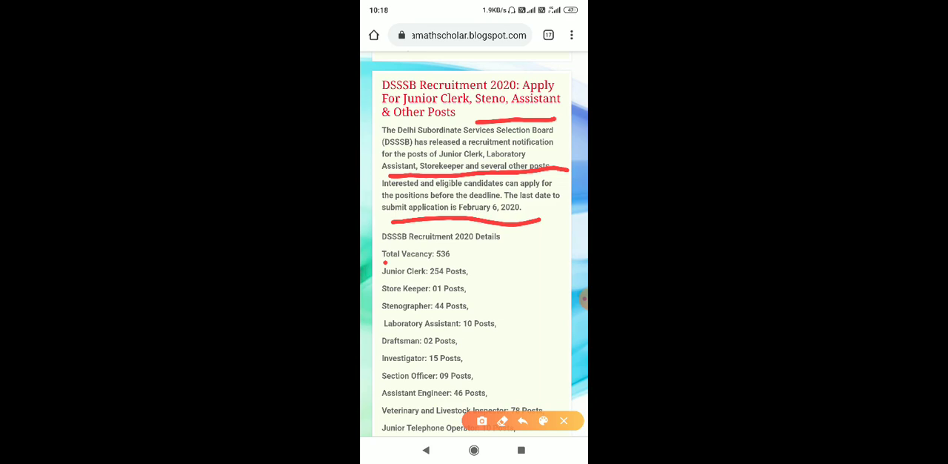
Step: Underline Total Vacancy 536, Store Keeper, Stenographer and Section Officer counts, then clear all markings
{"action": "left_click_drag", "start_coordinate": [385, 261], "coordinate": [484, 255]}
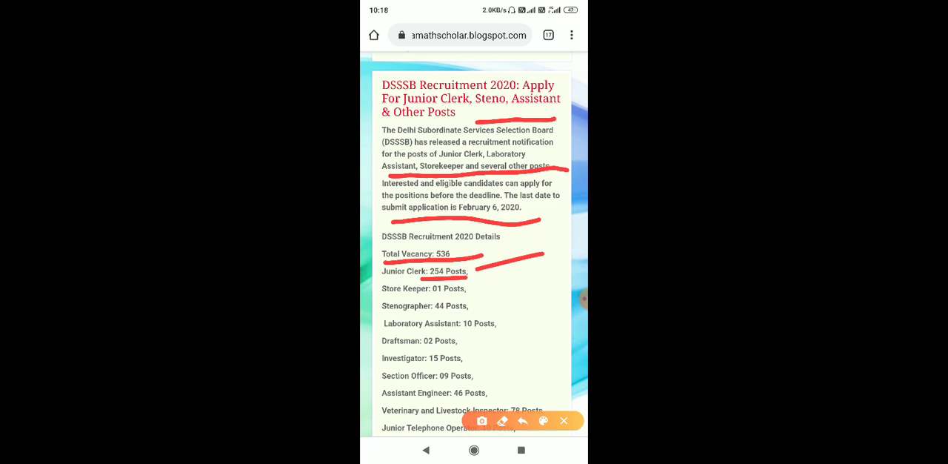
{"action": "left_click_drag", "start_coordinate": [432, 299], "coordinate": [486, 295]}
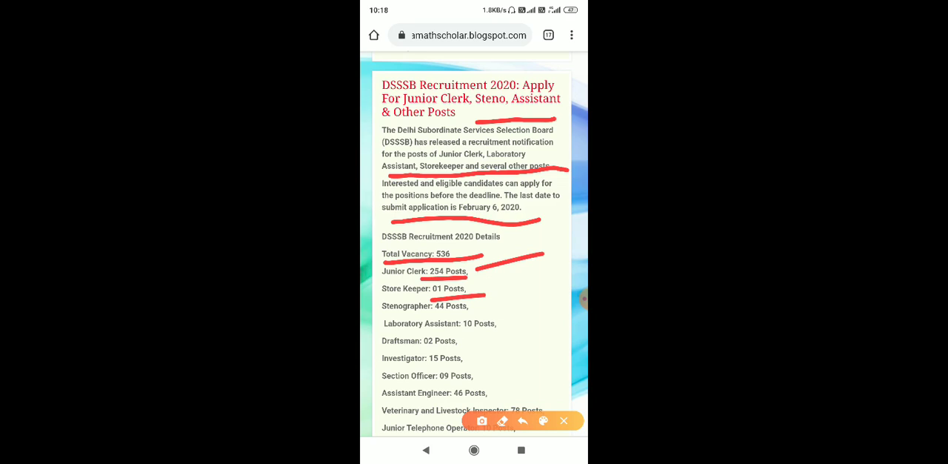
{"action": "left_click_drag", "start_coordinate": [430, 315], "coordinate": [488, 306]}
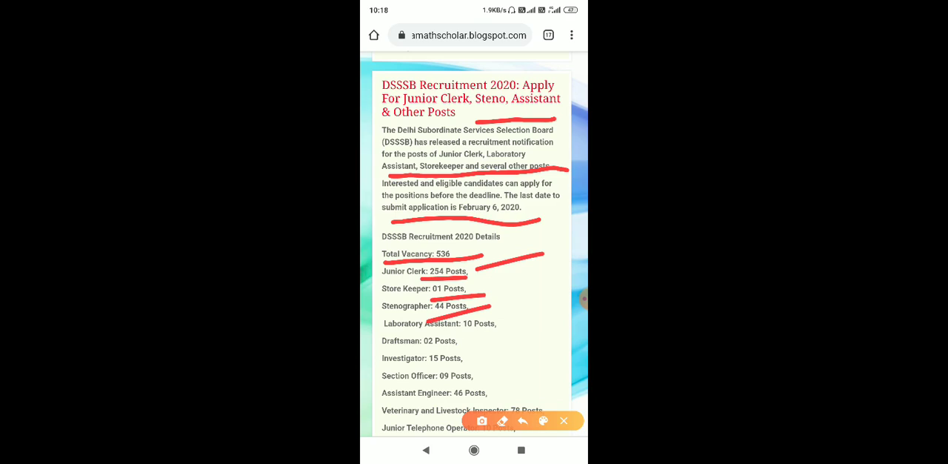
{"action": "left_click_drag", "start_coordinate": [480, 348], "coordinate": [570, 308]}
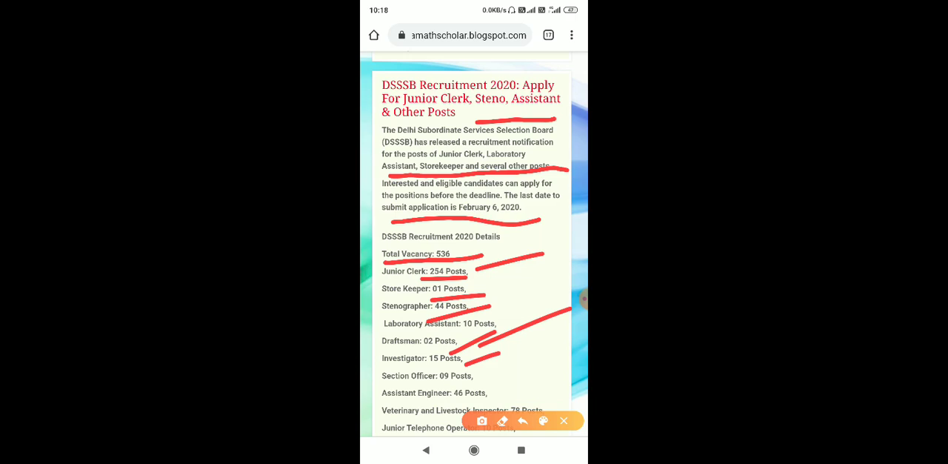
{"action": "left_click_drag", "start_coordinate": [477, 378], "coordinate": [528, 361]}
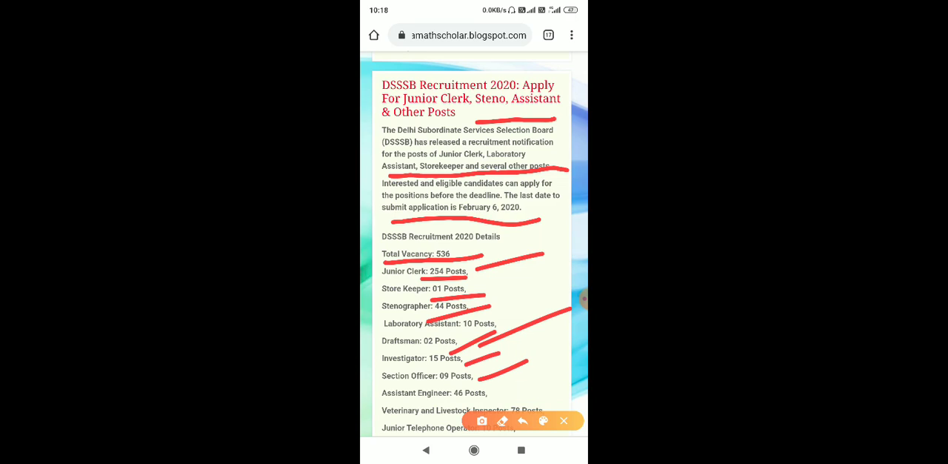
{"action": "left_click_drag", "start_coordinate": [392, 395], "coordinate": [506, 393]}
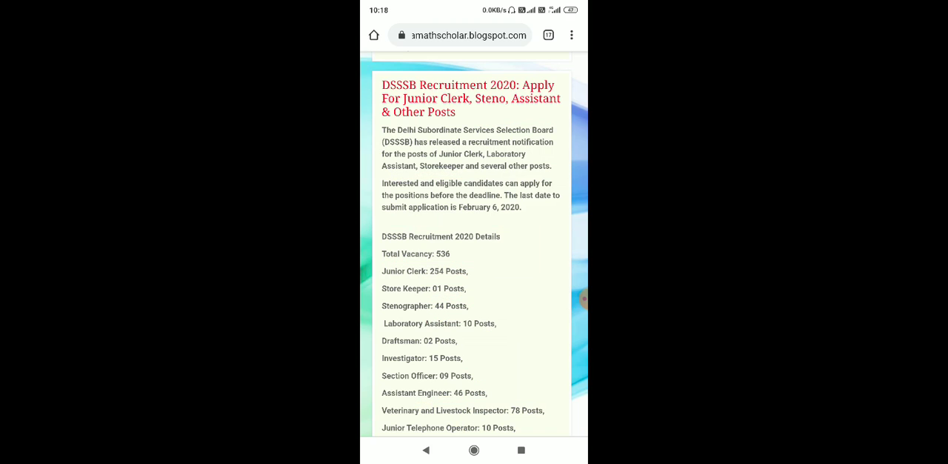
Step: Scroll down and underline the 78, 10 and 02 Posts counts in red
{"action": "scroll", "scroll_direction": "down", "scroll_amount": 3}
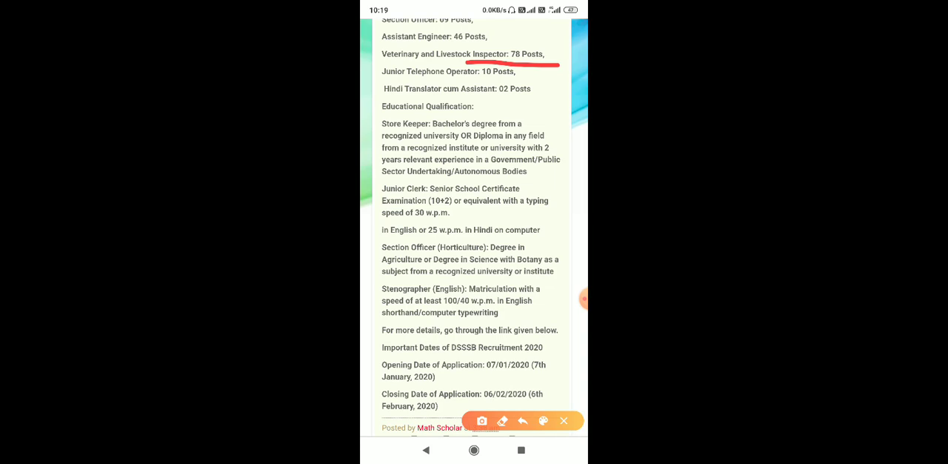
{"action": "left_click_drag", "start_coordinate": [460, 78], "coordinate": [544, 102]}
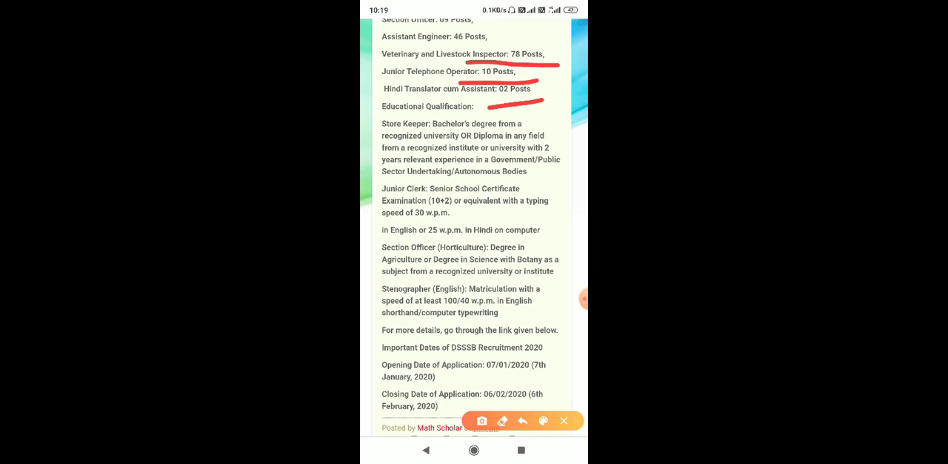